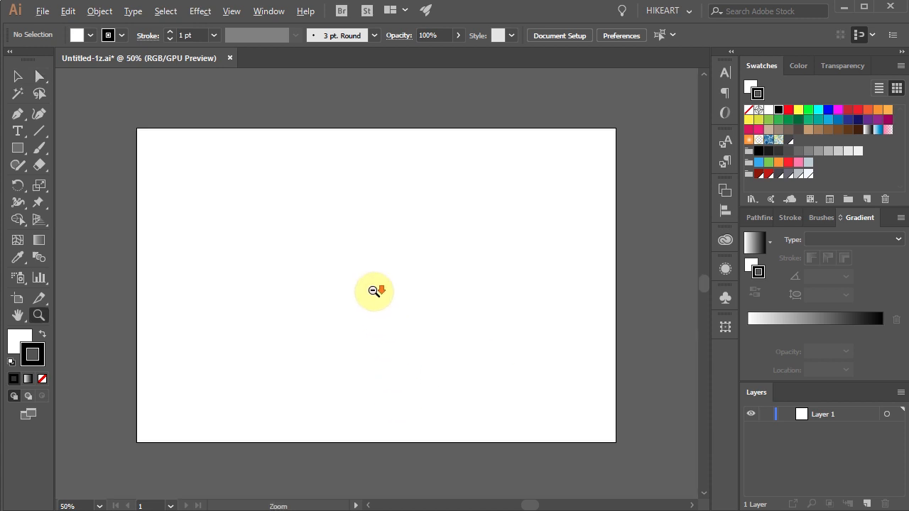
Zoom out to see the whole blank artboard
click(375, 291)
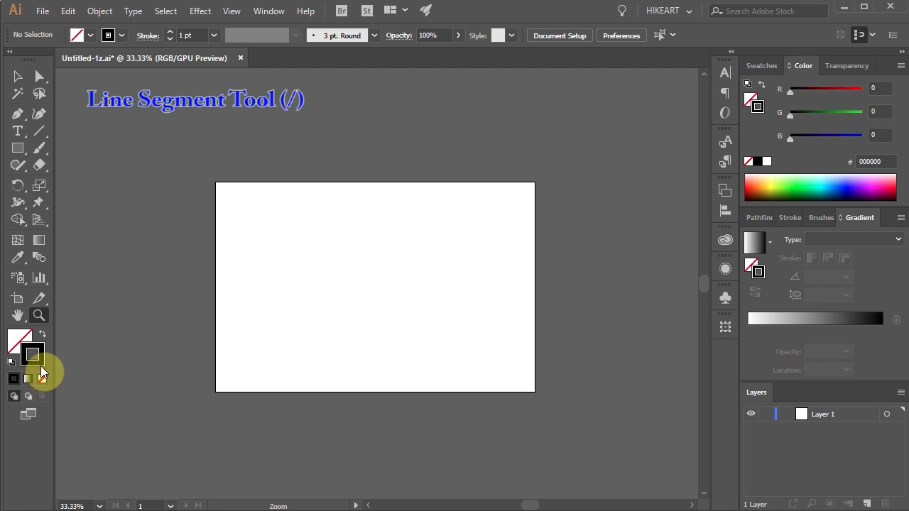
Draw a full-height vertical line and repeat copies of it evenly across the artboard
click(39, 131)
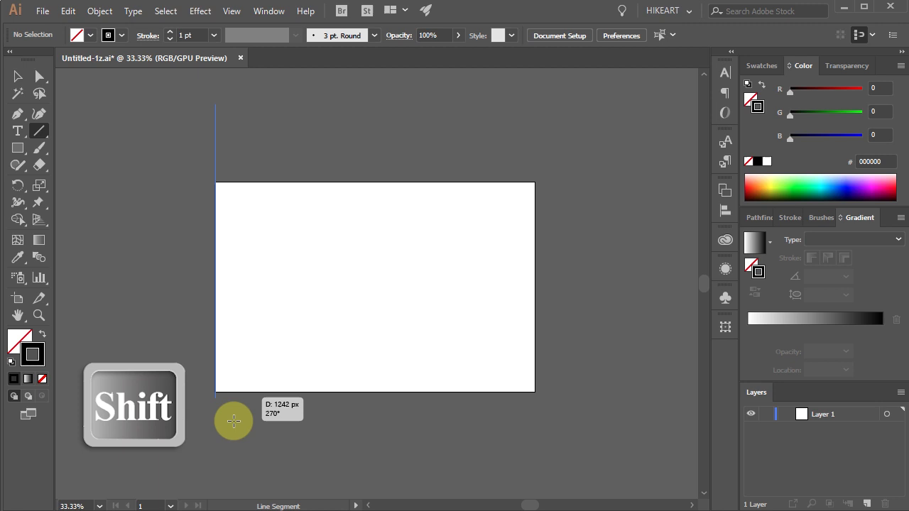
drag(215, 102, 216, 483)
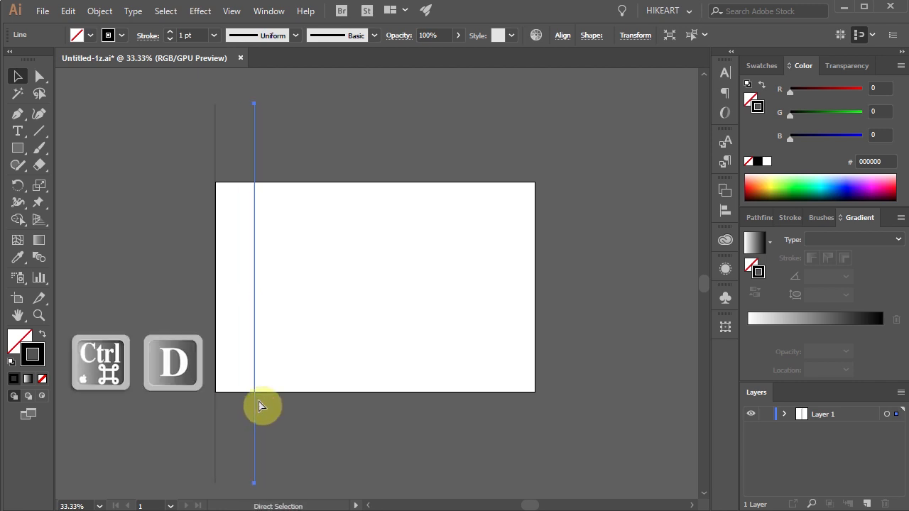
key(ctrl+d)
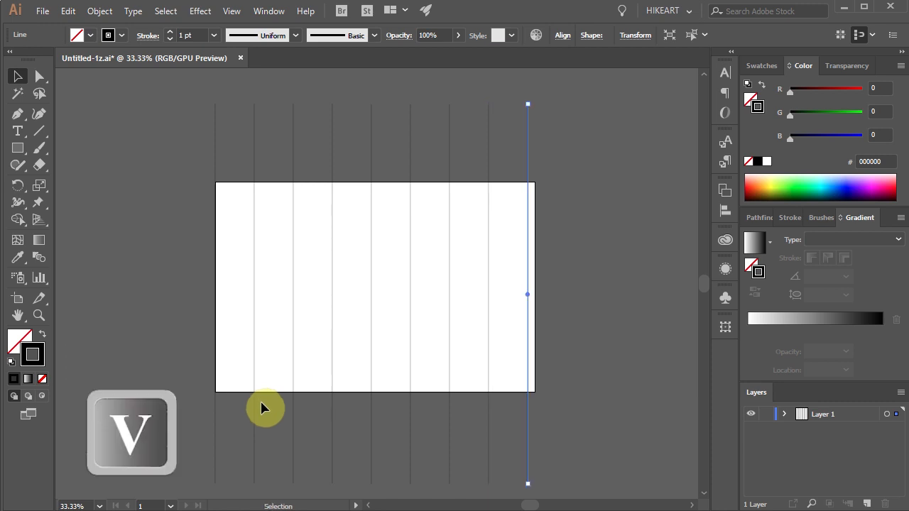
key(ctrl+g)
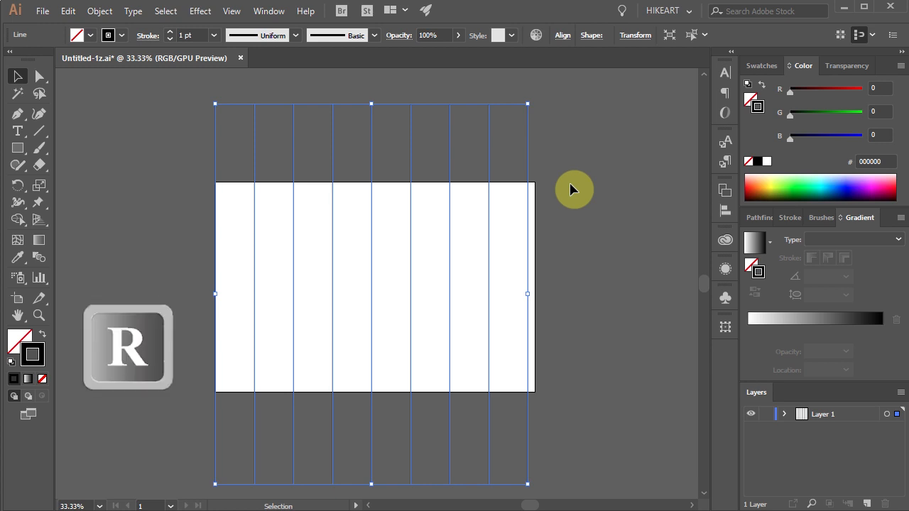
Make a copy of the vertical lines rotated by 60 degrees
key(r)
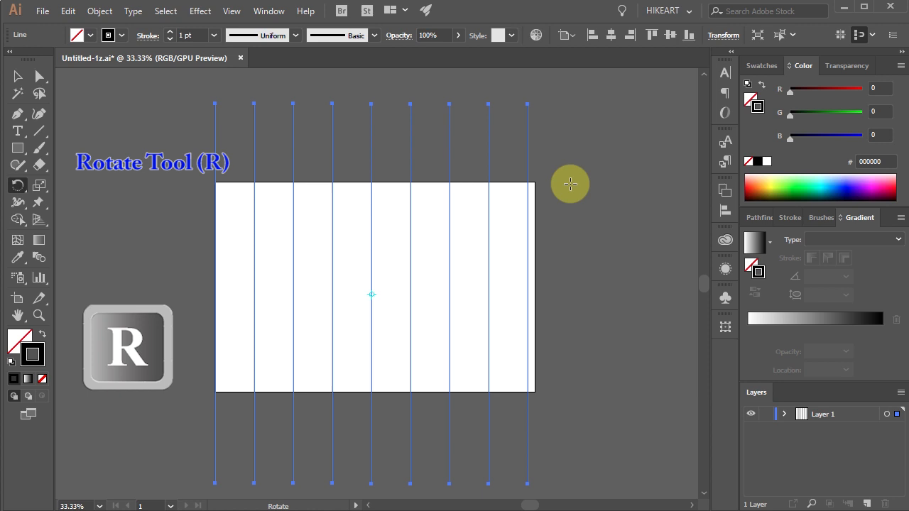
mouse_move(18, 185)
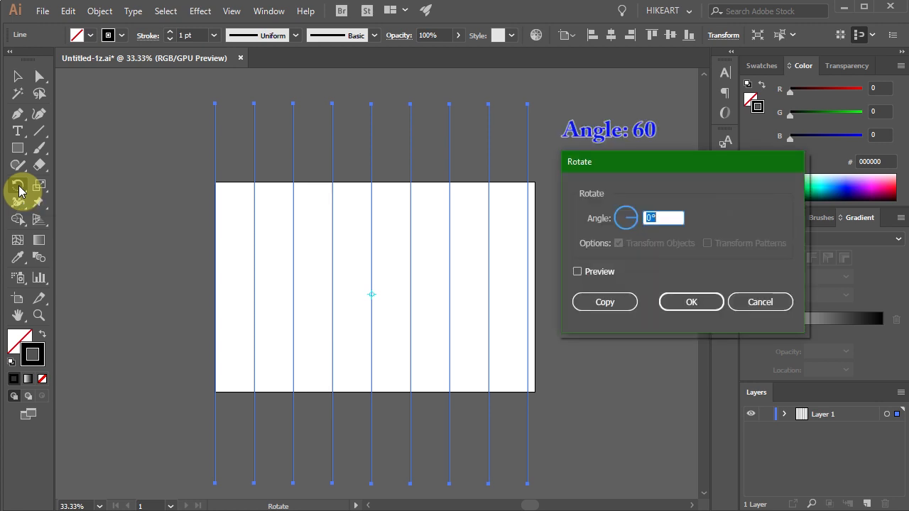
text(60)
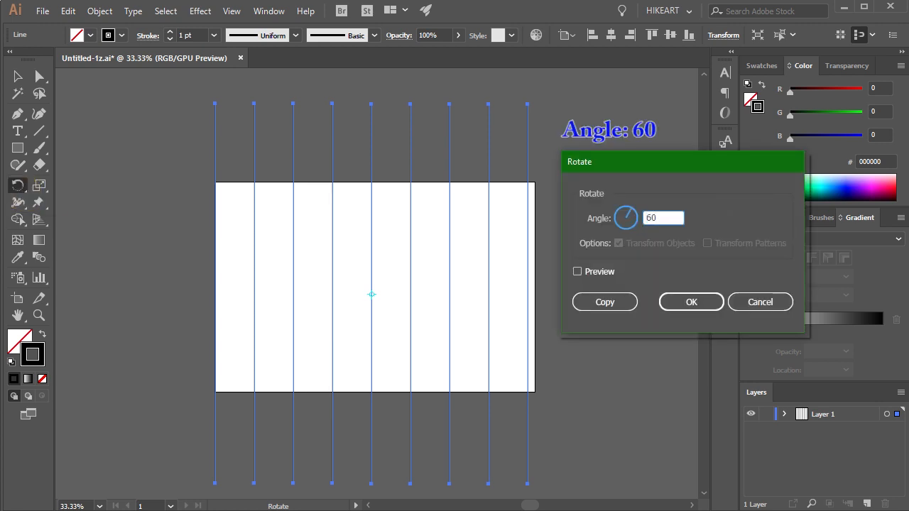
click(605, 302)
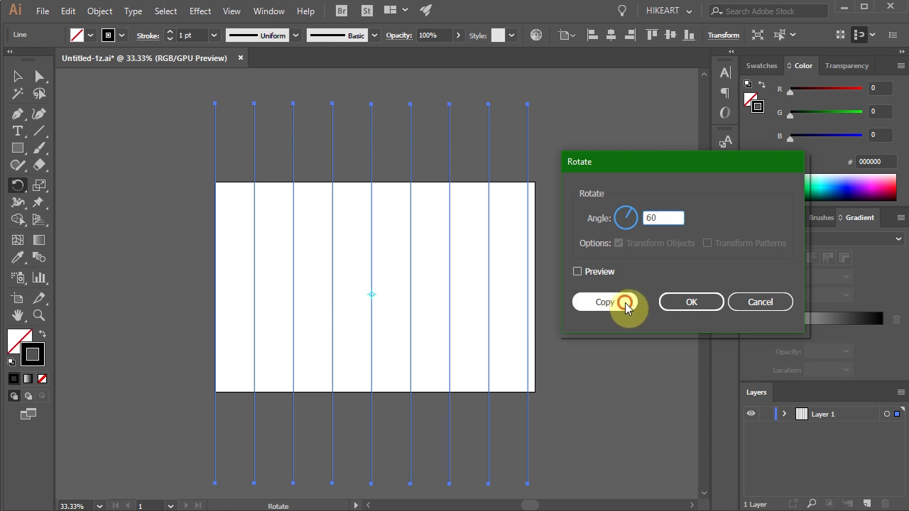
click(604, 301)
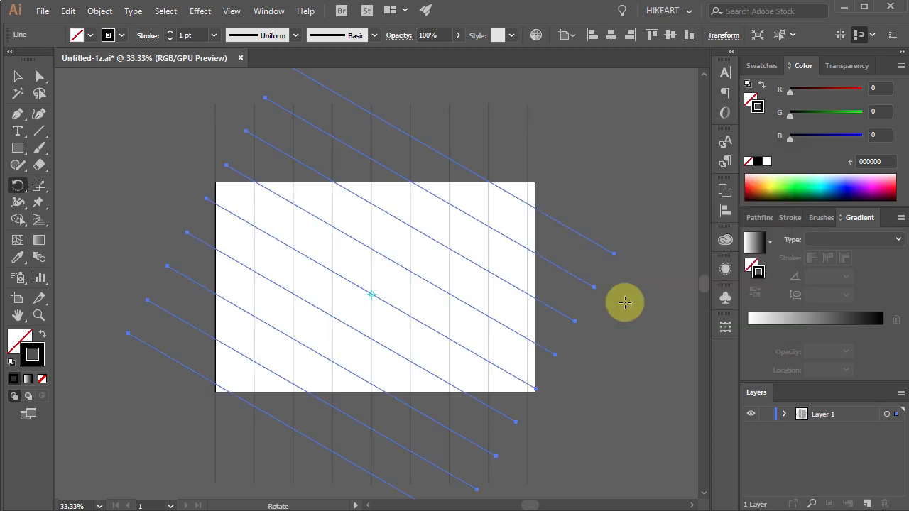
Make a copy of the diagonal lines reflected across the vertical axis
key(o)
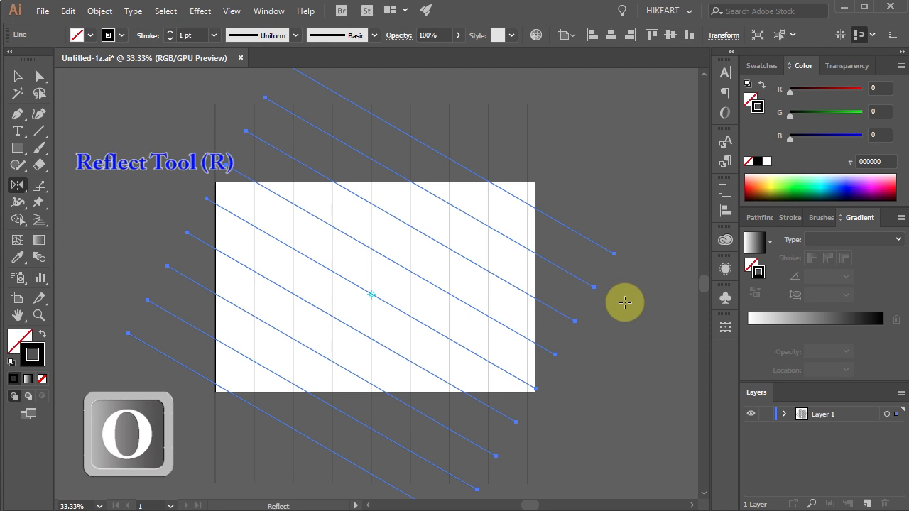
mouse_move(18, 185)
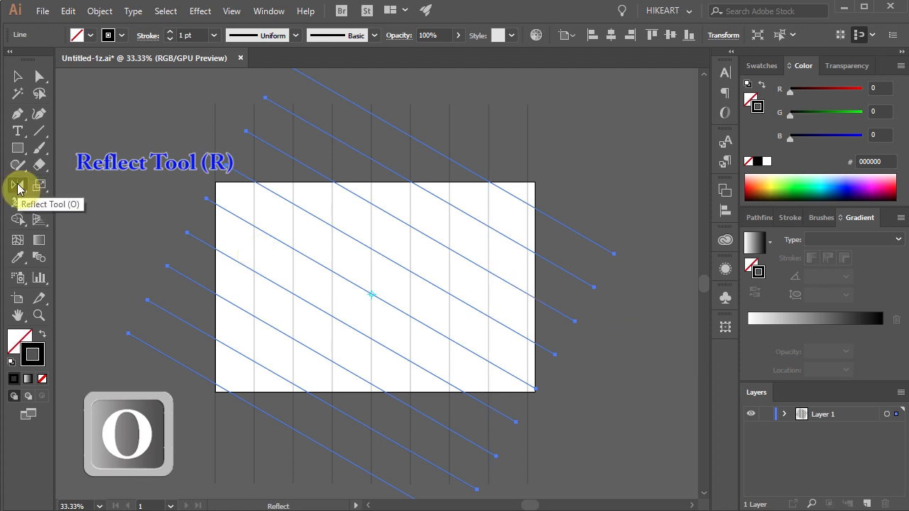
key(enter)
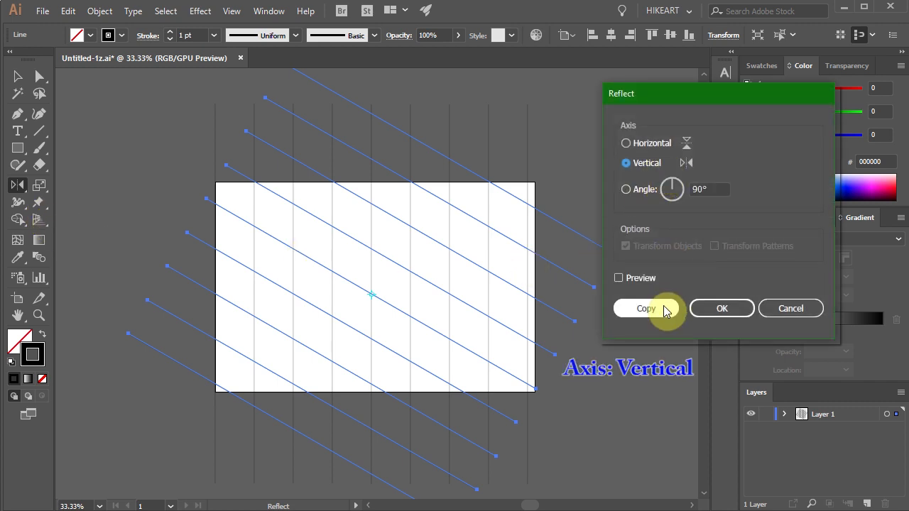
click(646, 308)
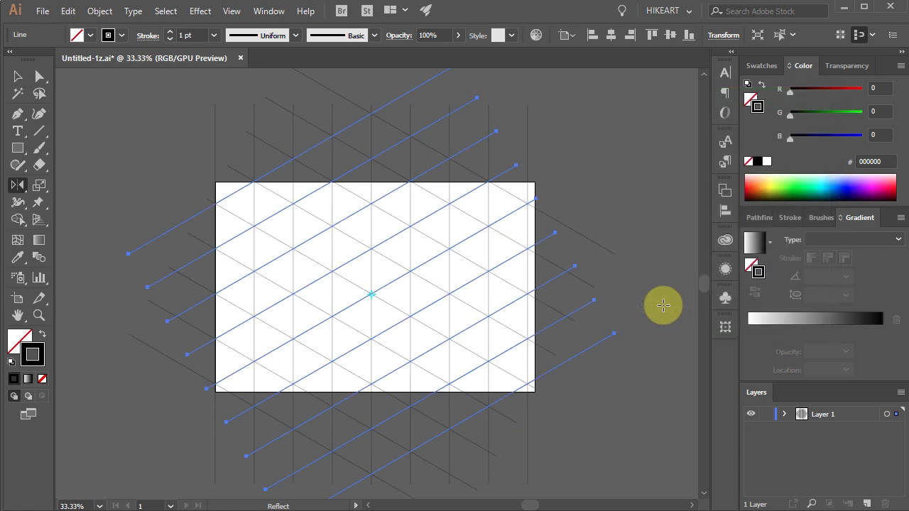
Select every line in the isometric grid
key(ctrl+a)
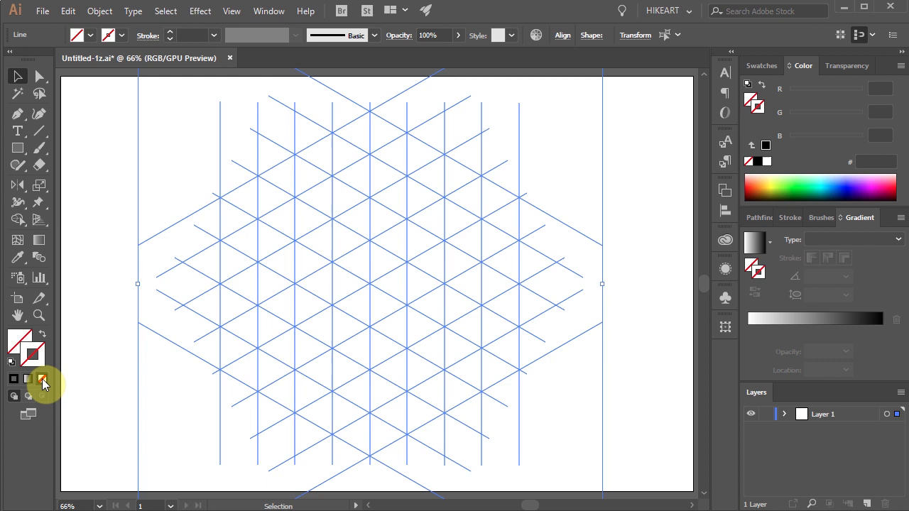
mouse_move(18, 220)
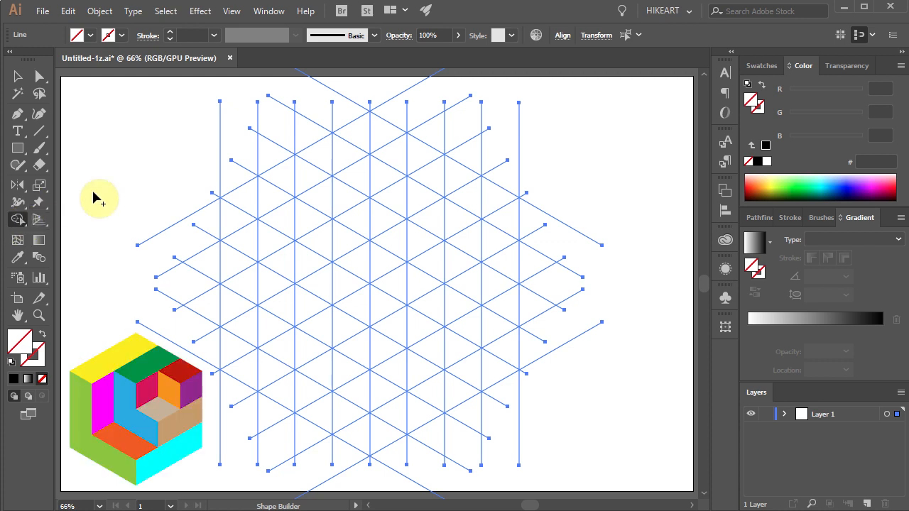
Pick green from the Swatches and merge cells into the left green strip
click(762, 65)
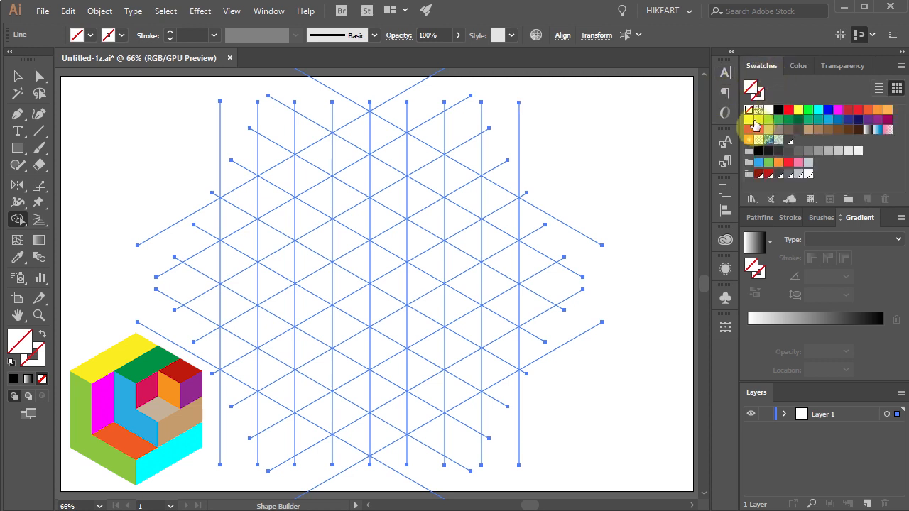
click(749, 119)
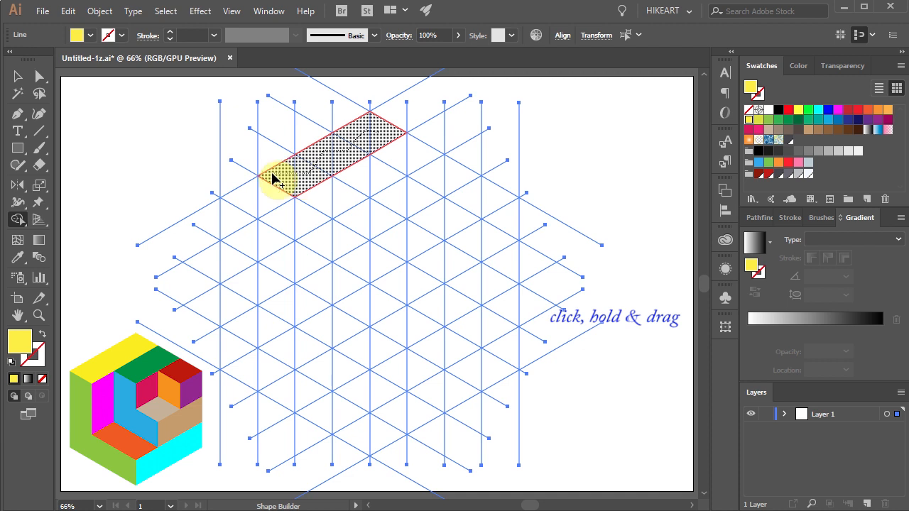
click(770, 119)
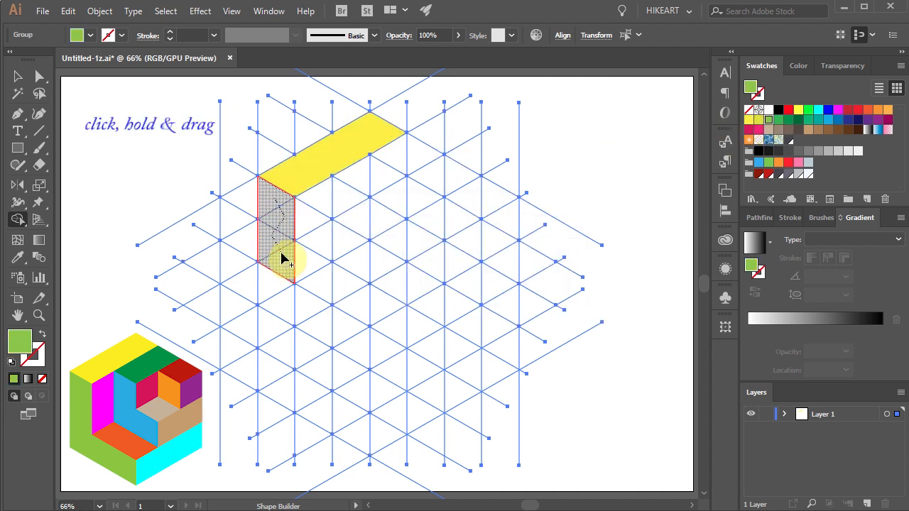
drag(284, 260, 277, 305)
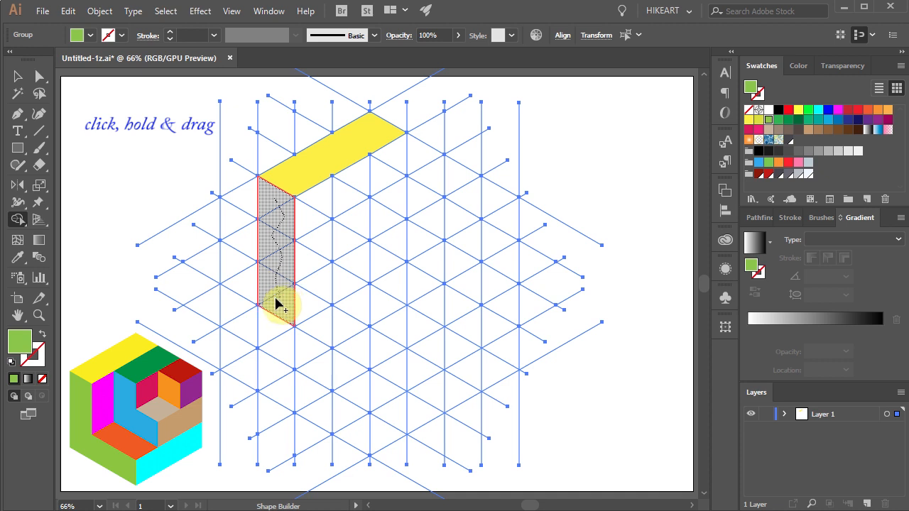
drag(277, 305, 362, 348)
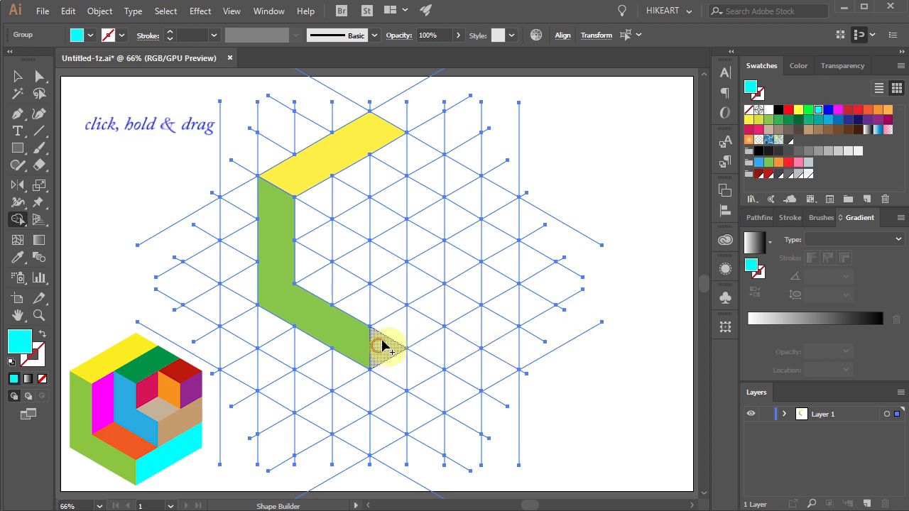
Merge the bottom green strip and fill the small inner face with orange
drag(387, 345, 476, 287)
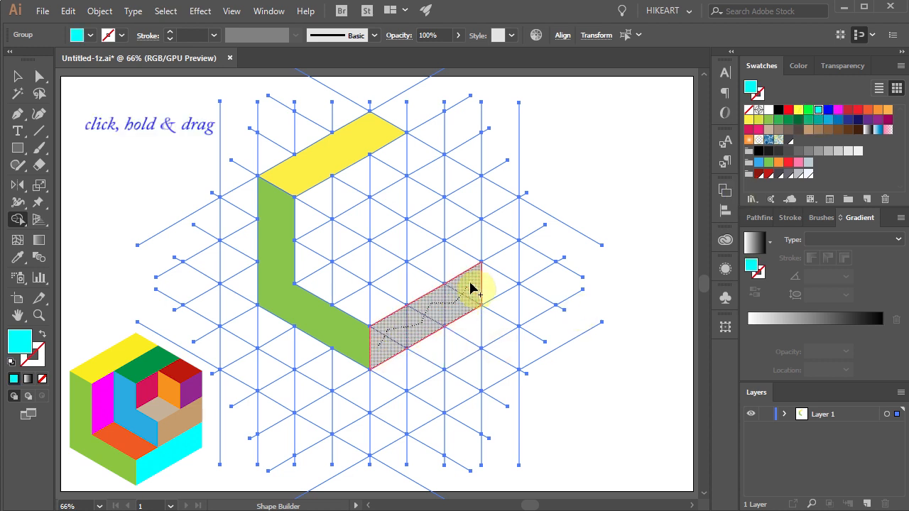
click(839, 114)
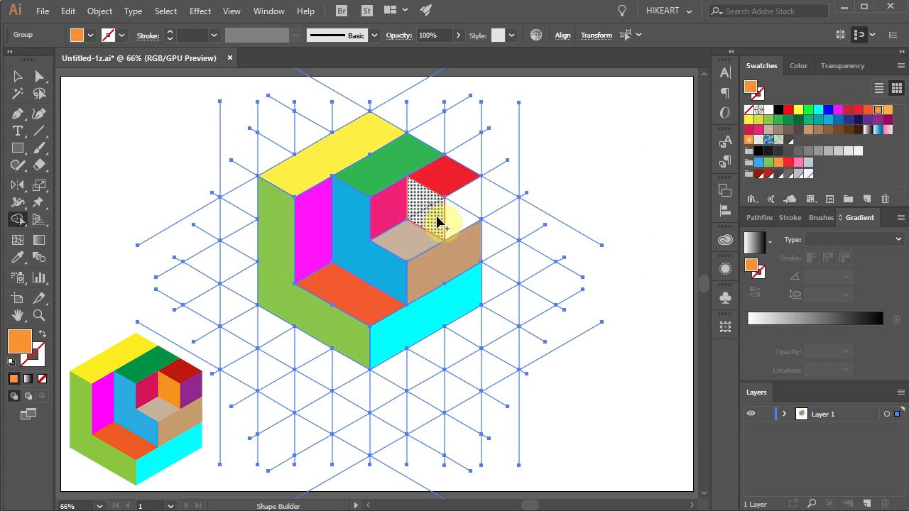
click(440, 213)
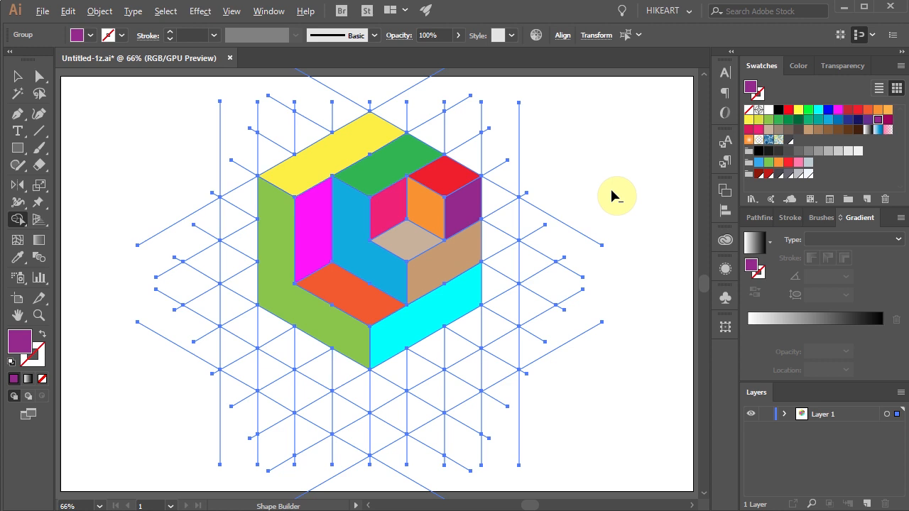
Alt-erase the grid segments bordering the cube, then zoom out
key(alt)
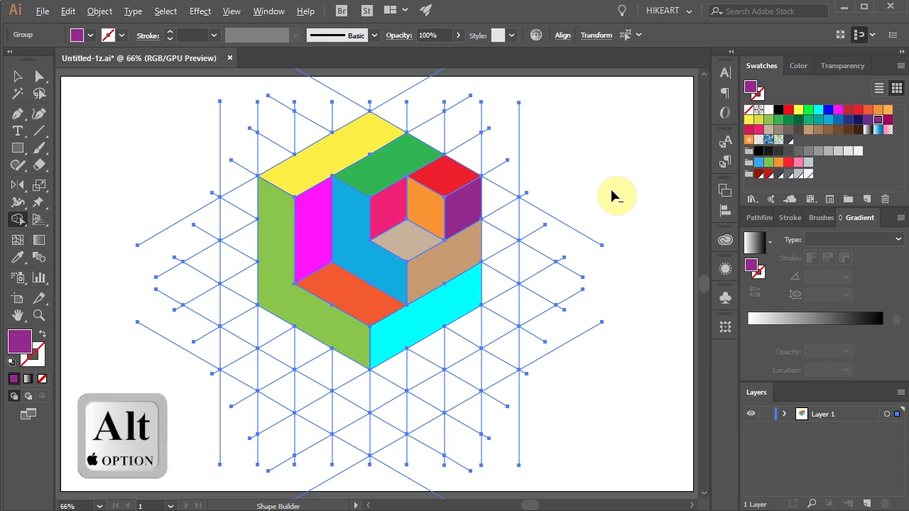
mouse_move(497, 326)
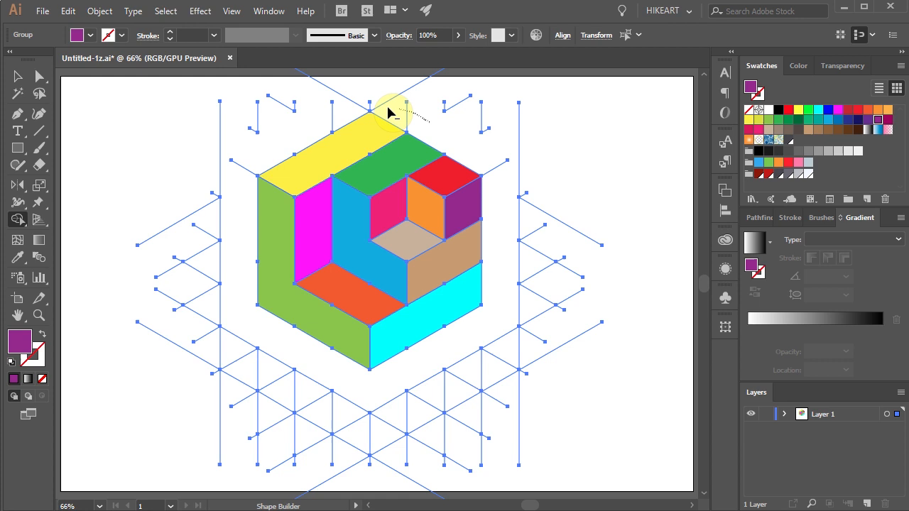
key(q)
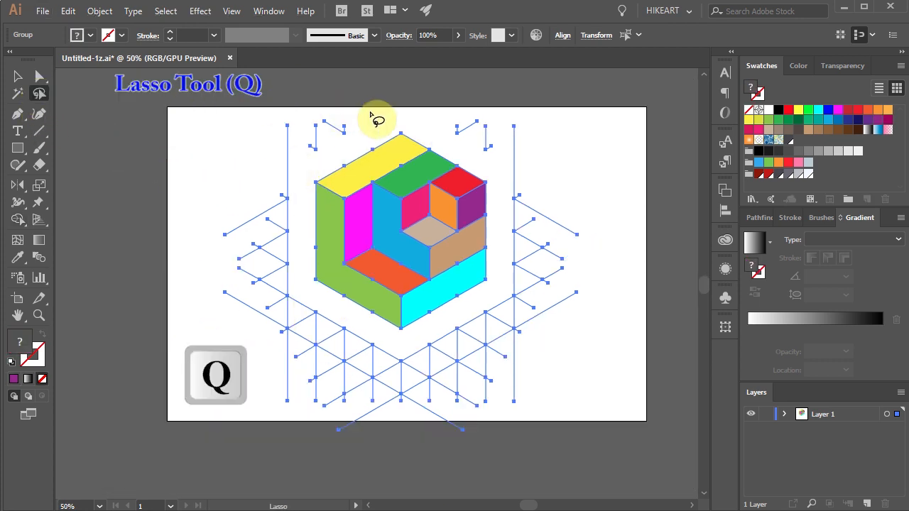
Lasso and delete the stray grid lines outside the cube, then reselect all pieces
drag(377, 119, 437, 344)
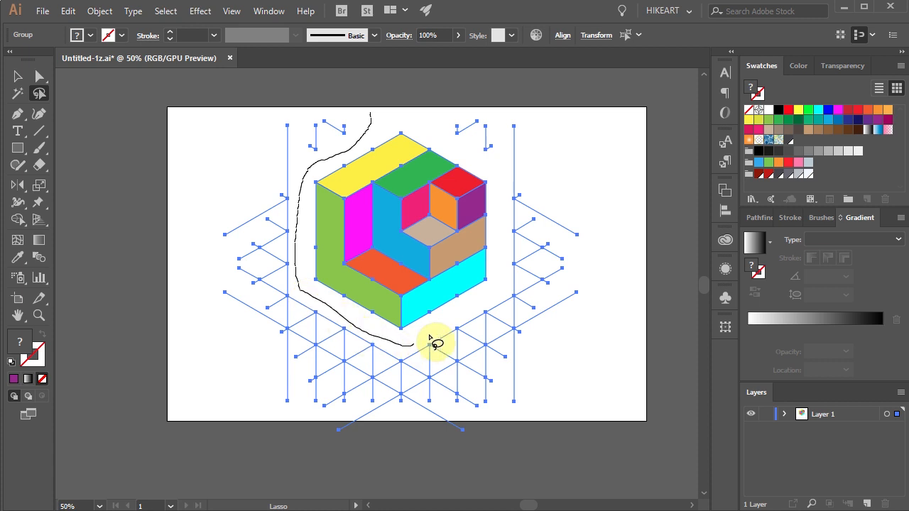
drag(437, 343, 171, 137)
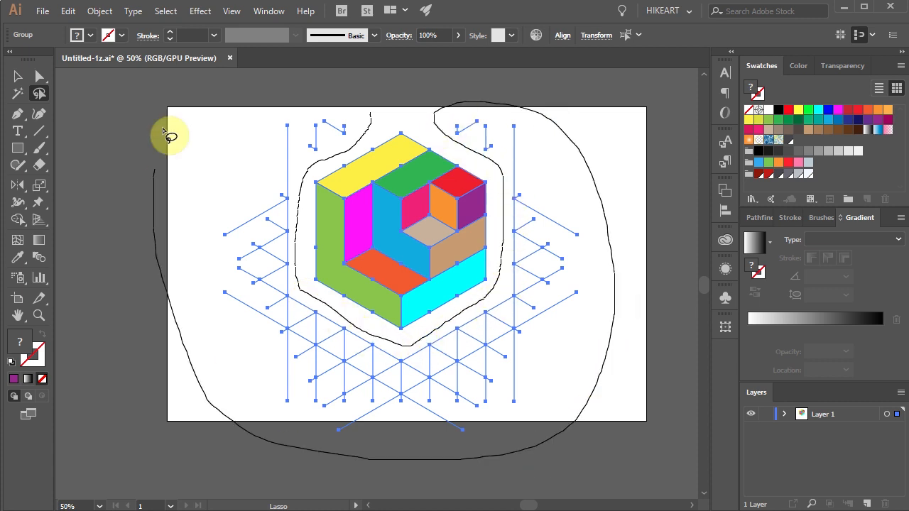
key(Delete)
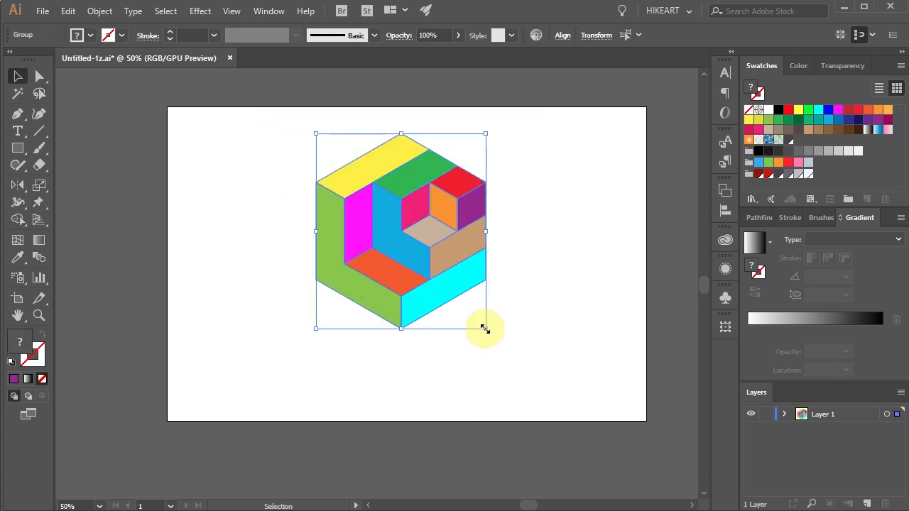
click(578, 302)
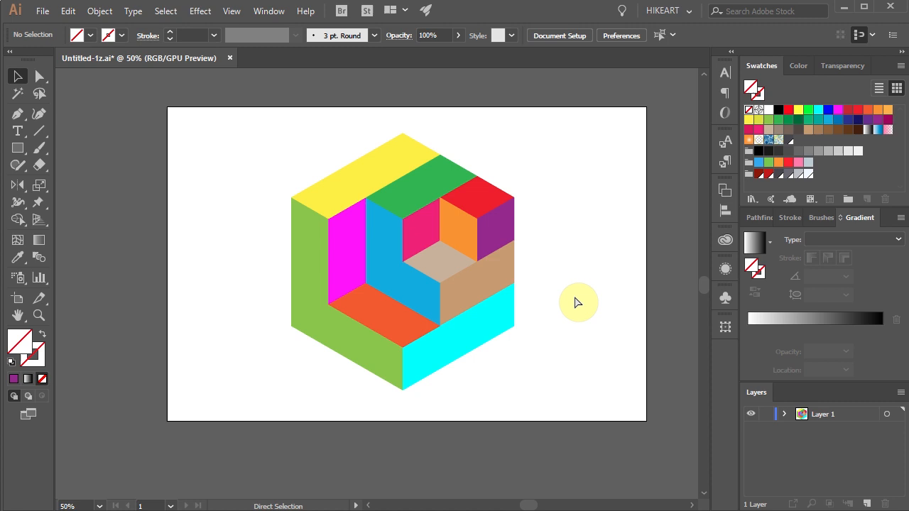
key(ctrl+a)
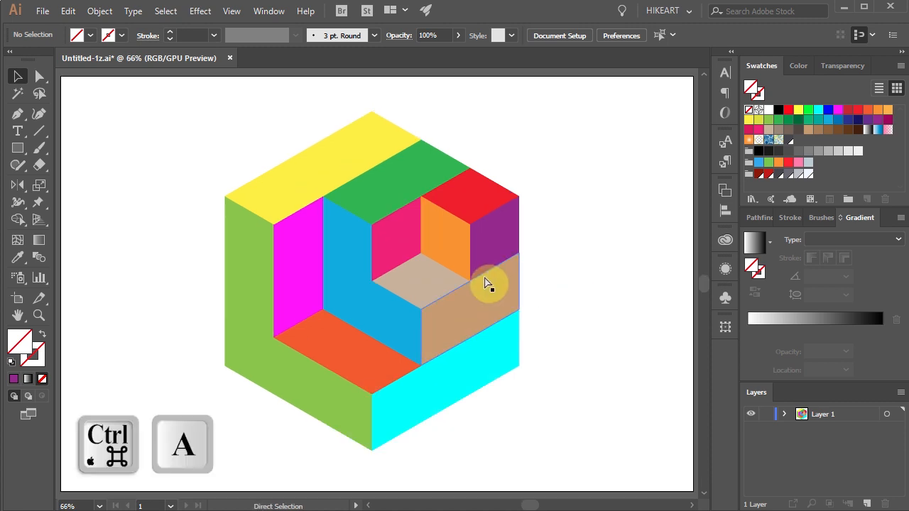
Group the cube pieces and centre the group horizontally on the artboard
key(ctrl+g)
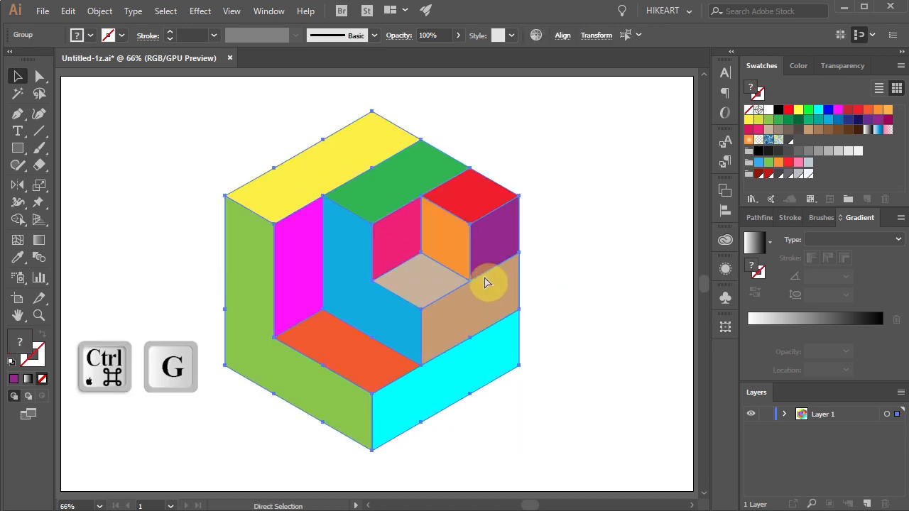
key(ctrl+g)
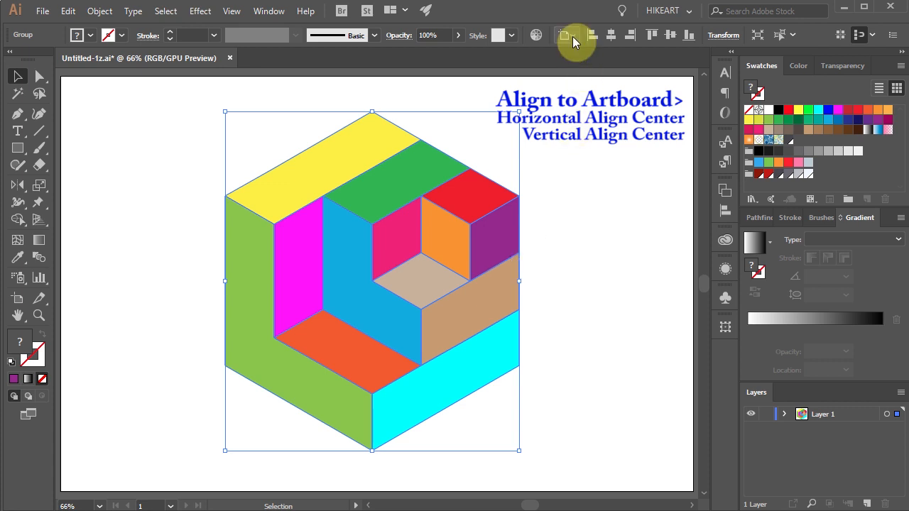
mouse_move(602, 34)
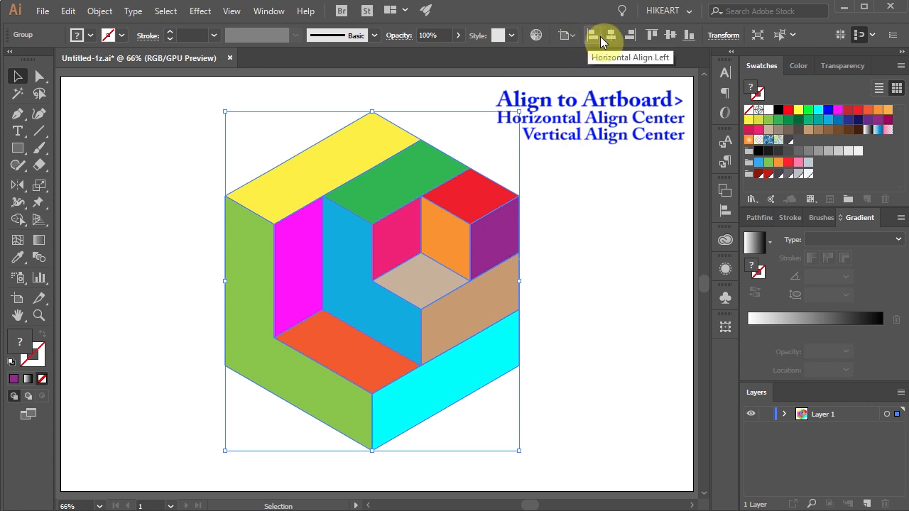
click(610, 34)
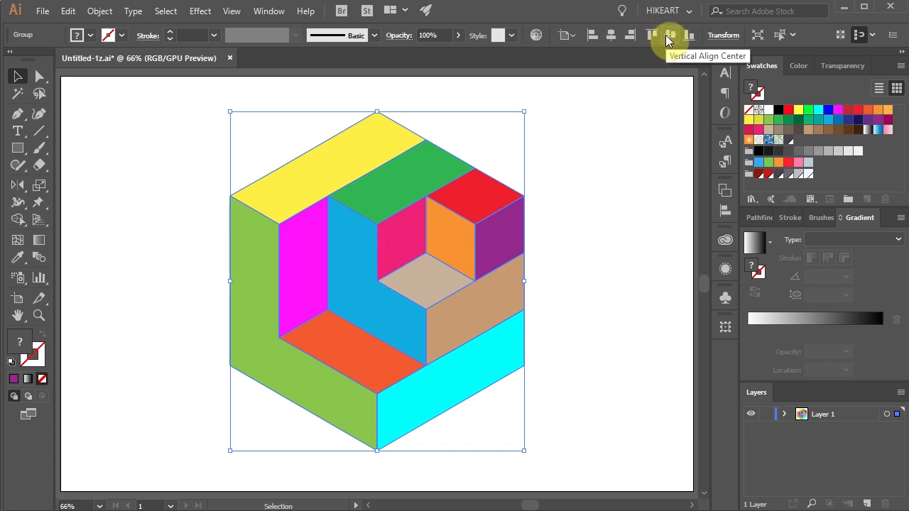
Ungroup the cube from the right-click context menu
right_click(497, 273)
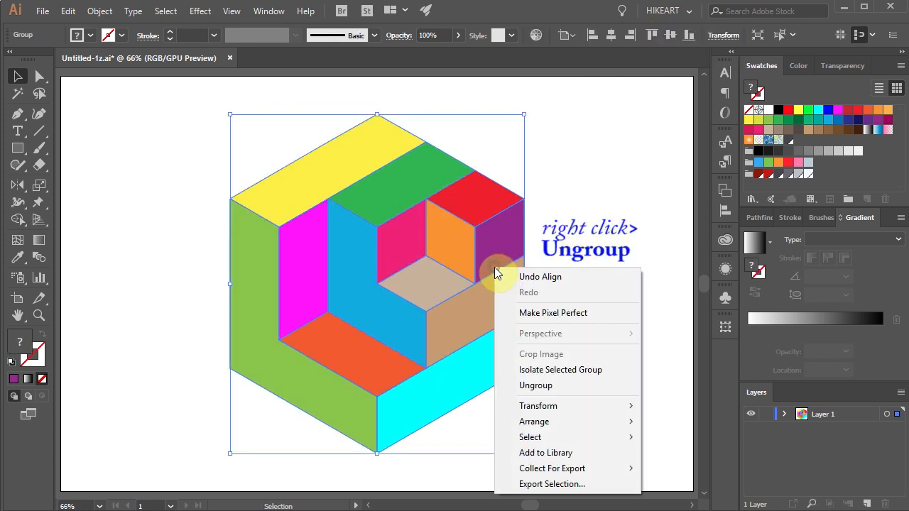
mouse_move(536, 385)
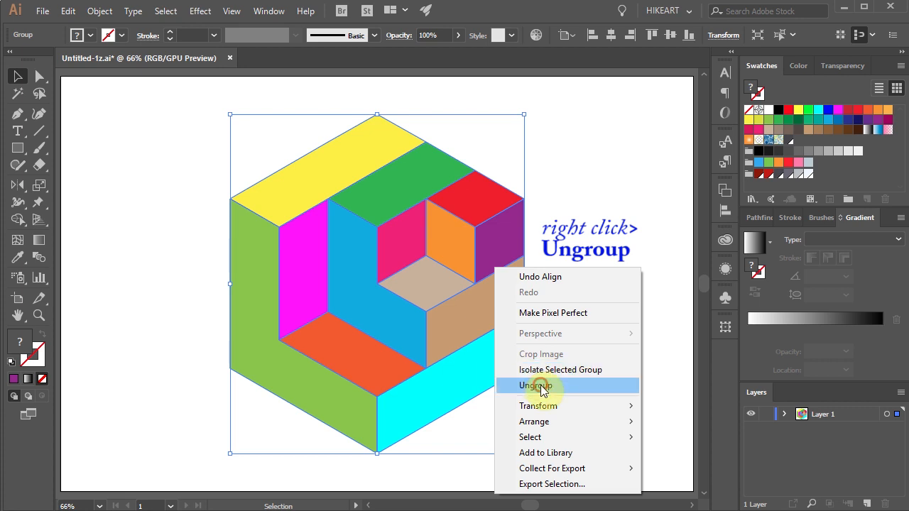
click(534, 385)
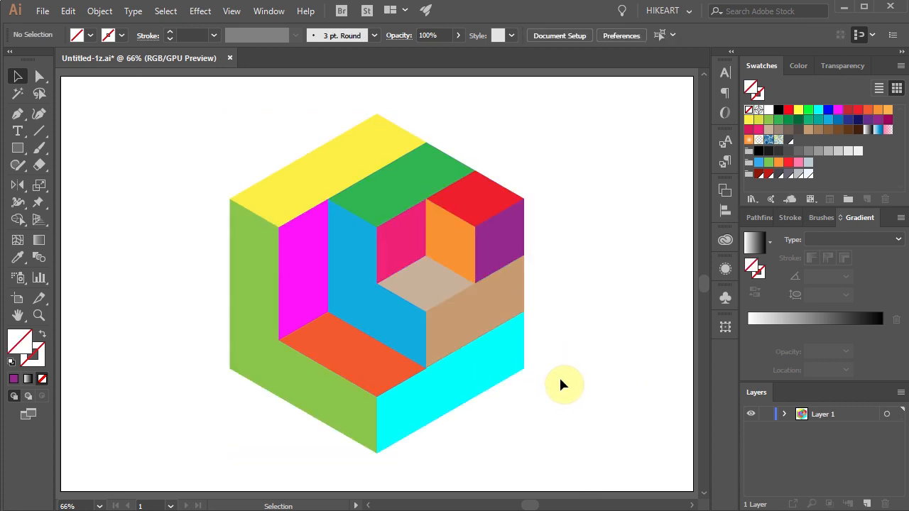
mouse_move(575, 362)
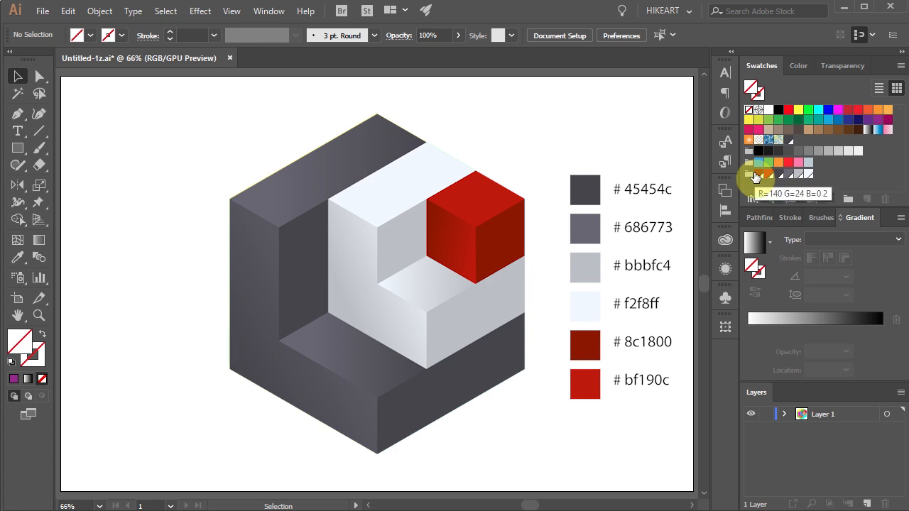
mouse_move(784, 177)
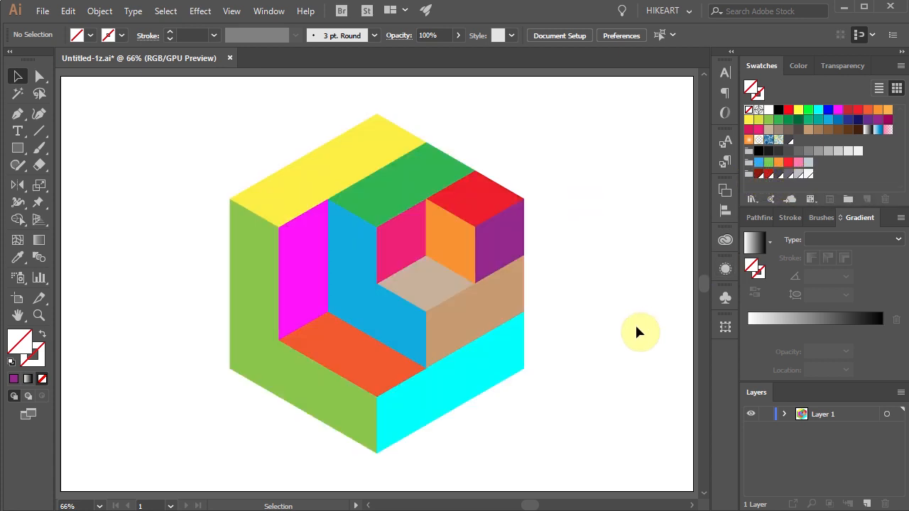
Recolour the yellow top piece dark grey, then eyedropper that grey onto the green side
key(a)
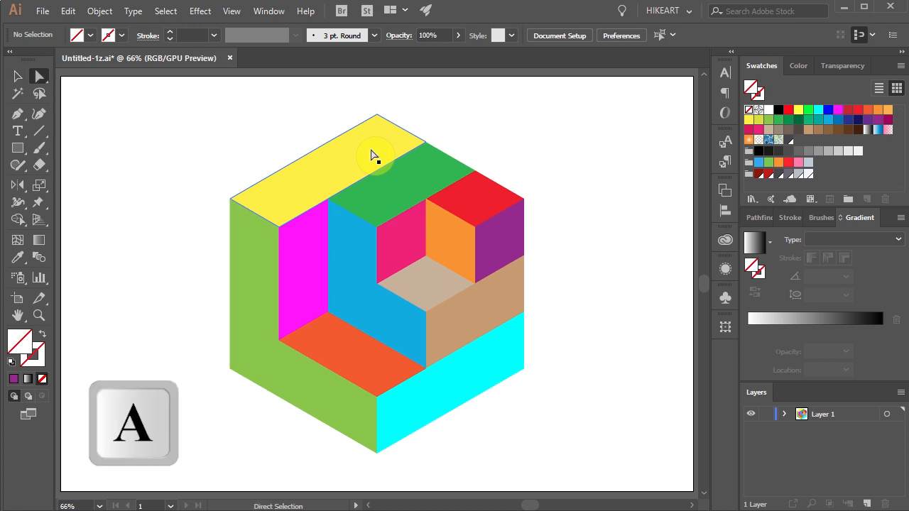
click(376, 156)
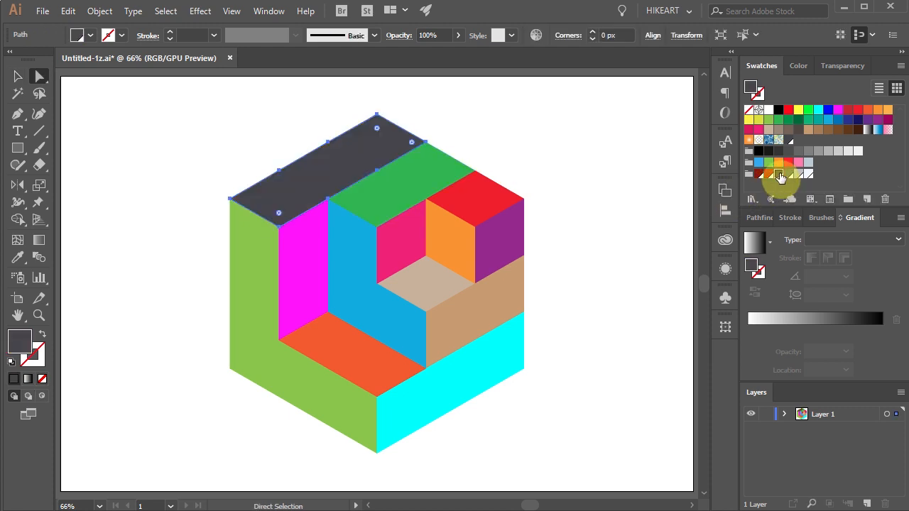
key(i)
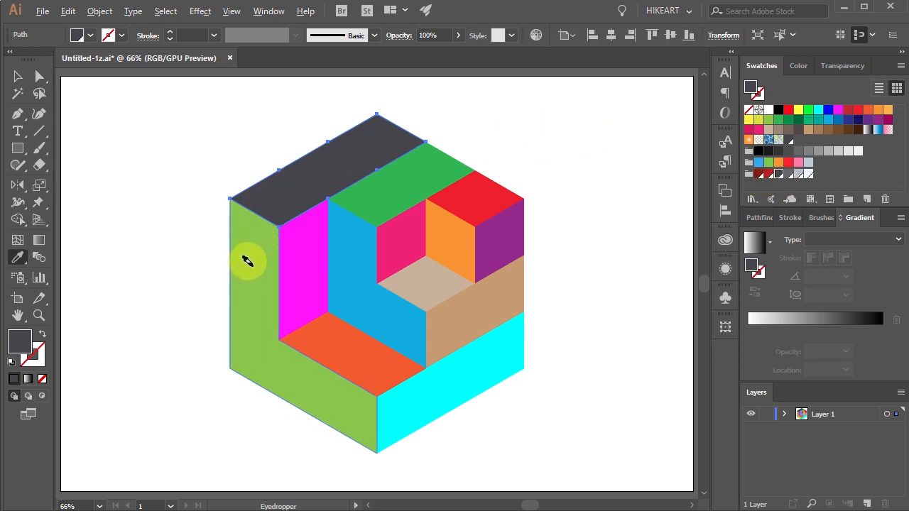
click(436, 394)
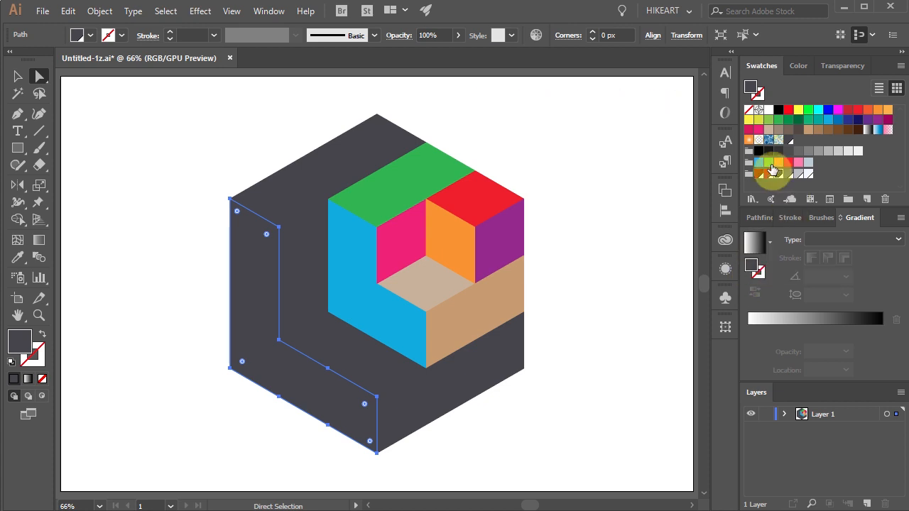
mouse_move(755, 266)
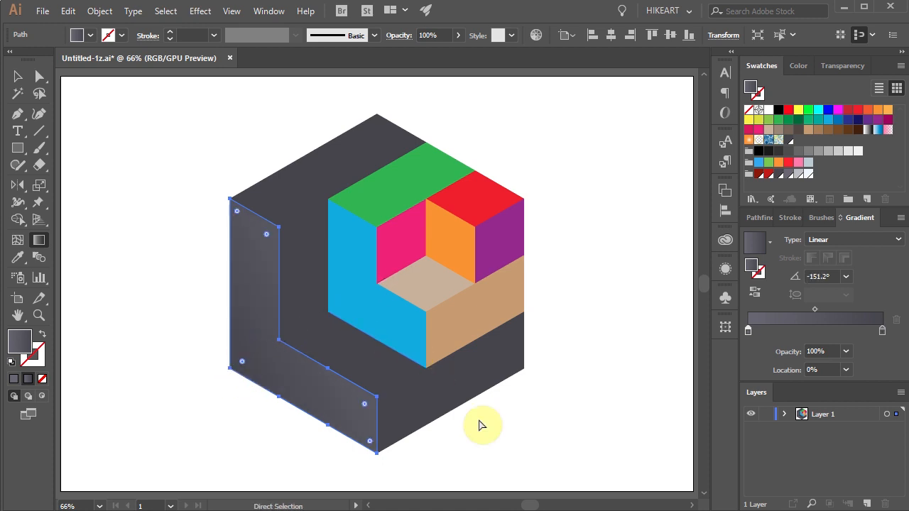
Sample the grey gradient with the Eyedropper and apply it to the other dark faces
key(i)
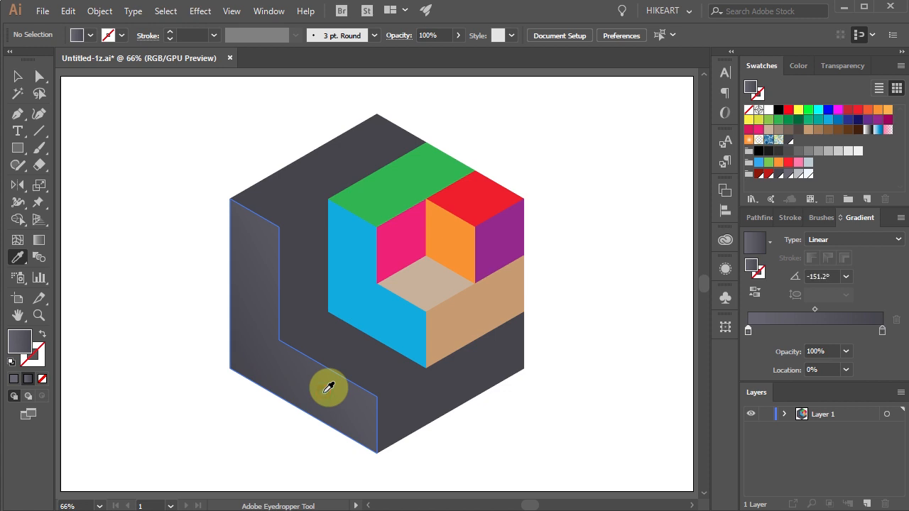
key(alt)
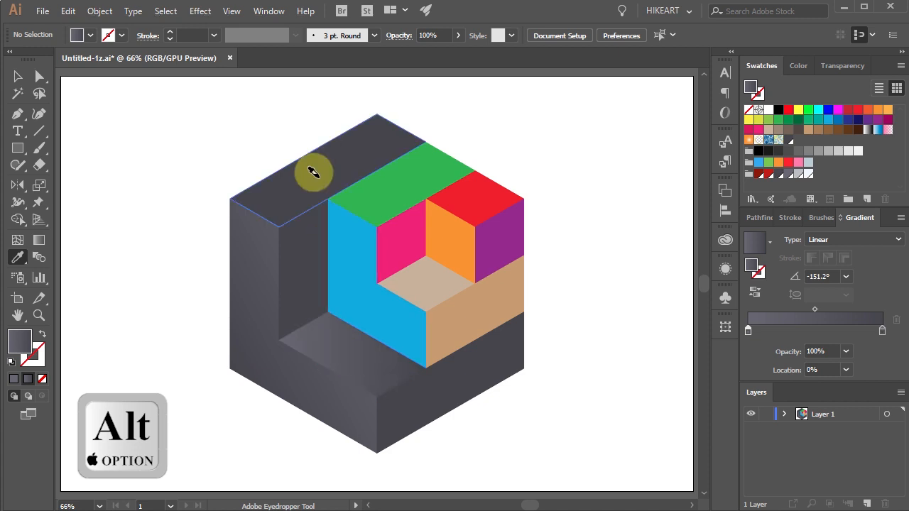
mouse_move(311, 160)
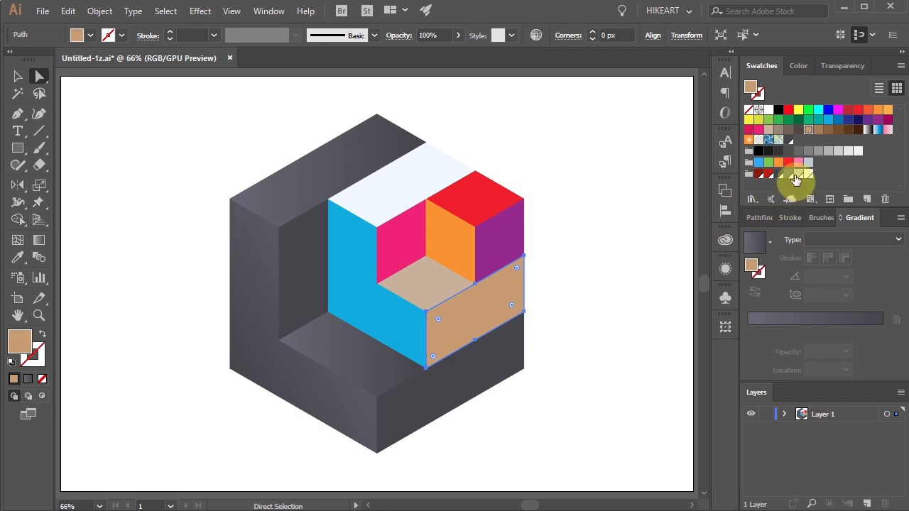
Fill the tan front face with the light grey swatch #bbbfc4
click(795, 176)
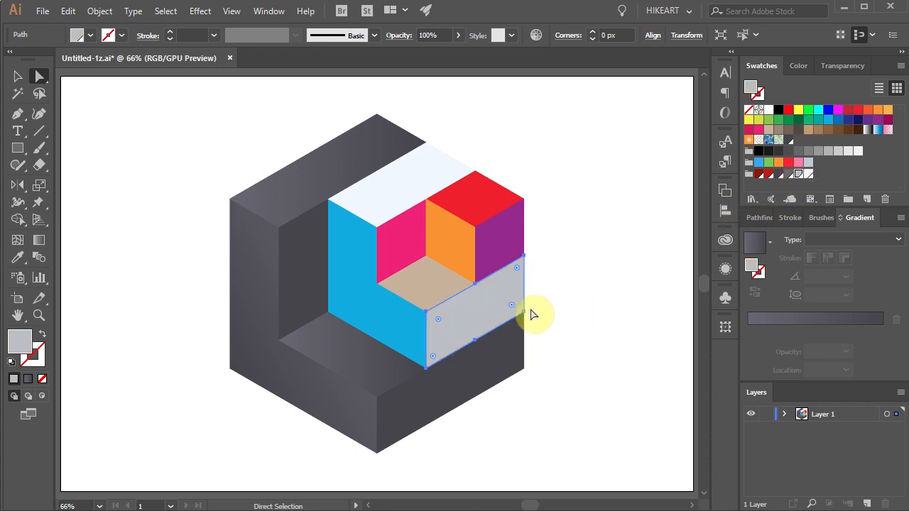
key(i)
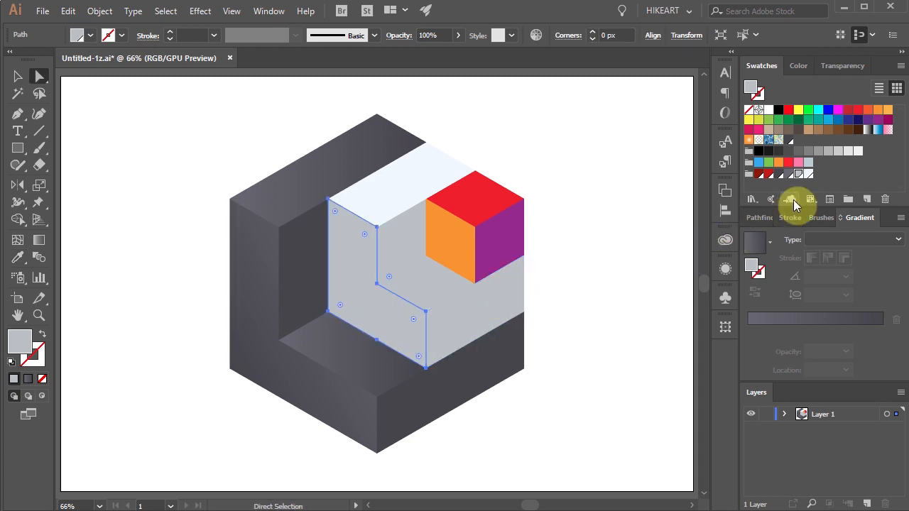
Give the inner L-shaped face a light grey gradient and angle it across the face
click(796, 205)
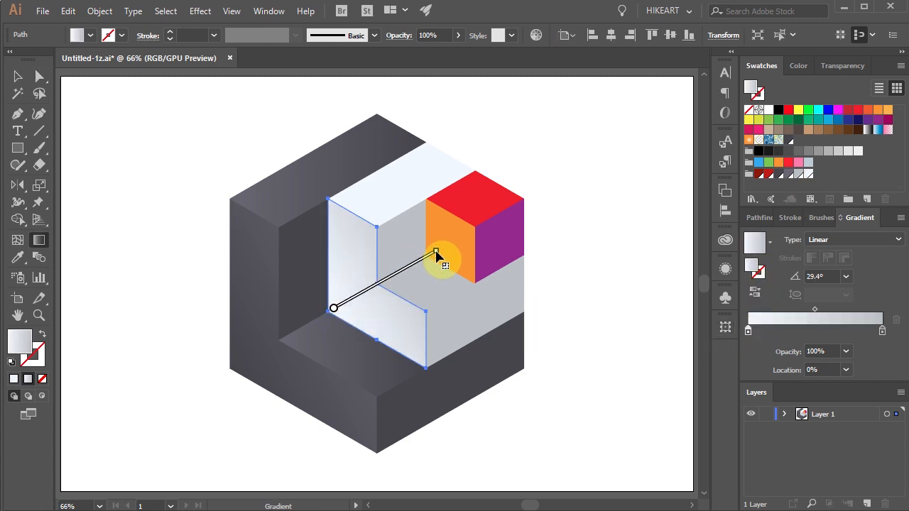
drag(437, 254, 345, 298)
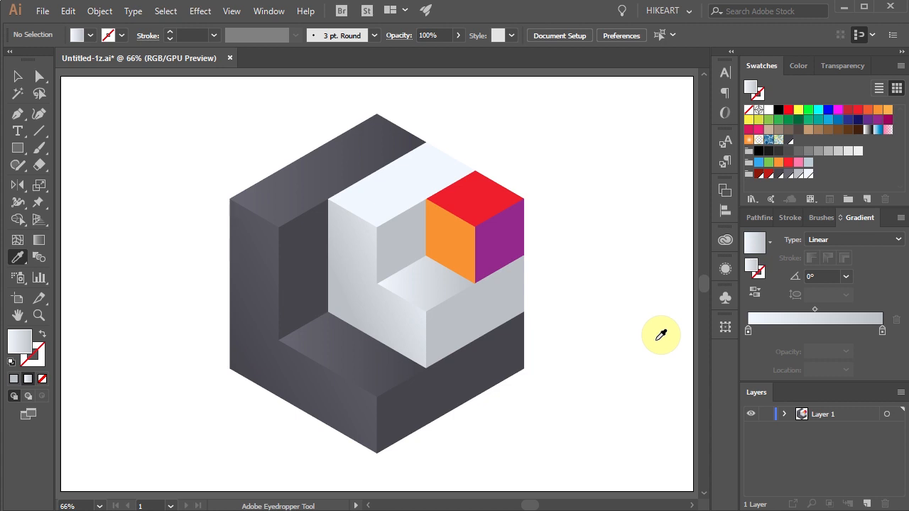
Fill the small cube's purple right face dark red and its orange face with a red gradient
click(490, 199)
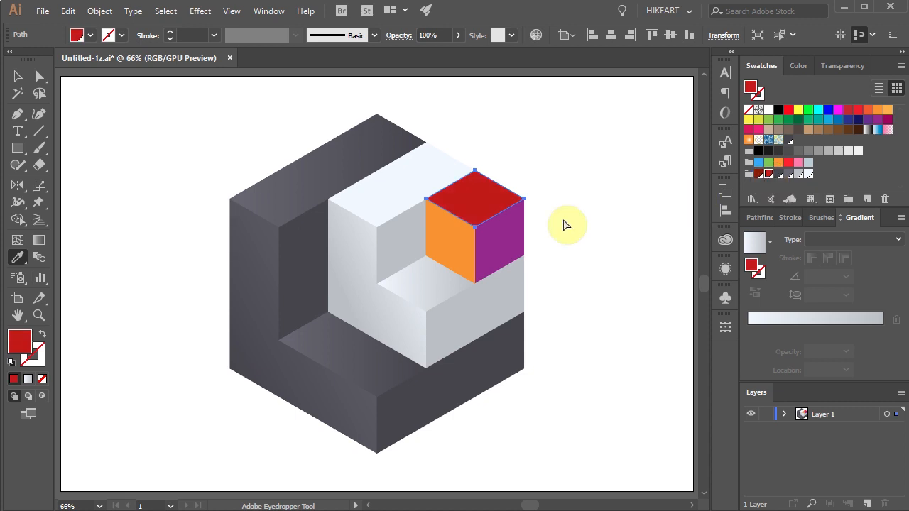
click(494, 234)
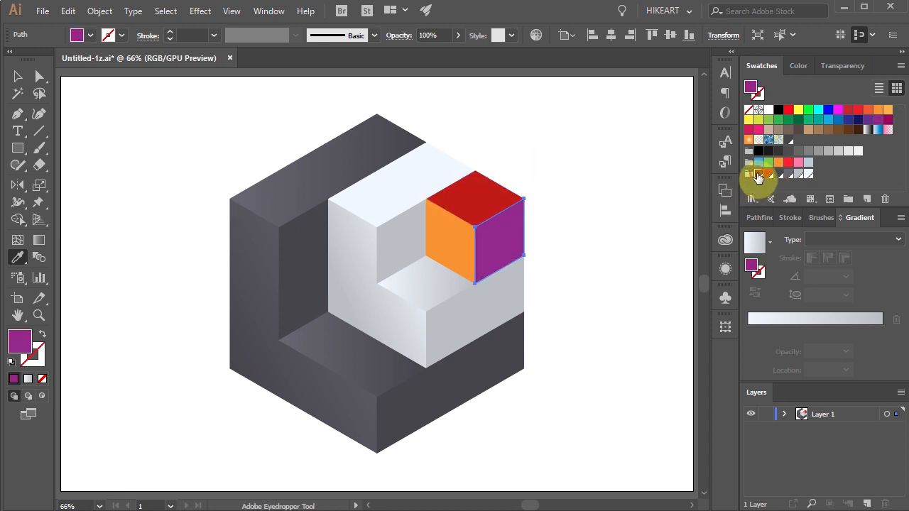
click(450, 252)
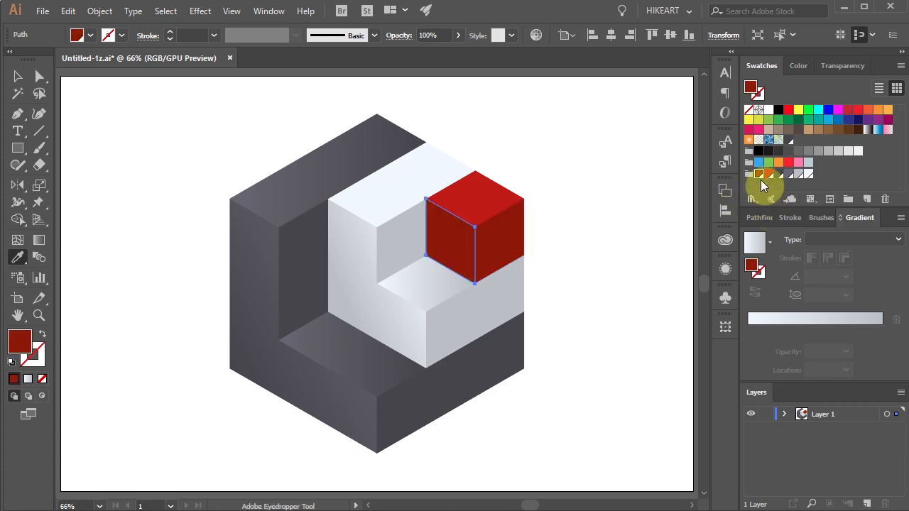
click(767, 176)
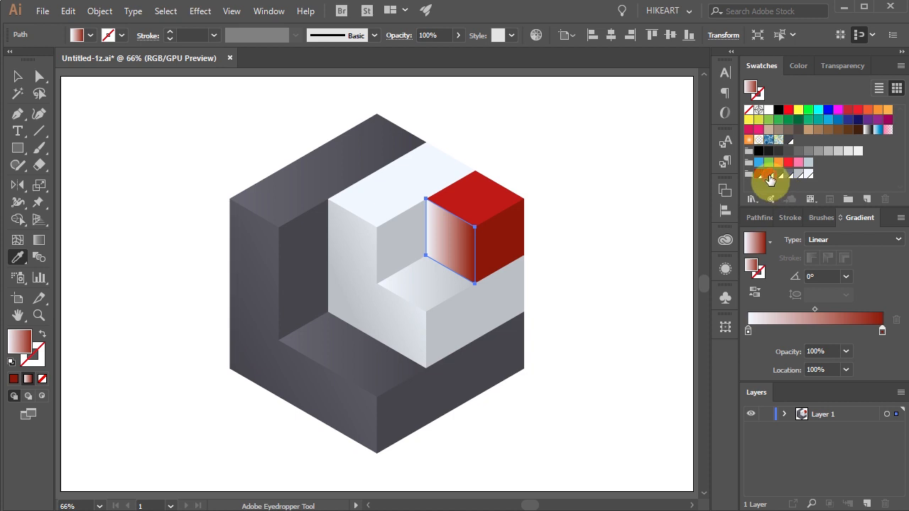
key(g)
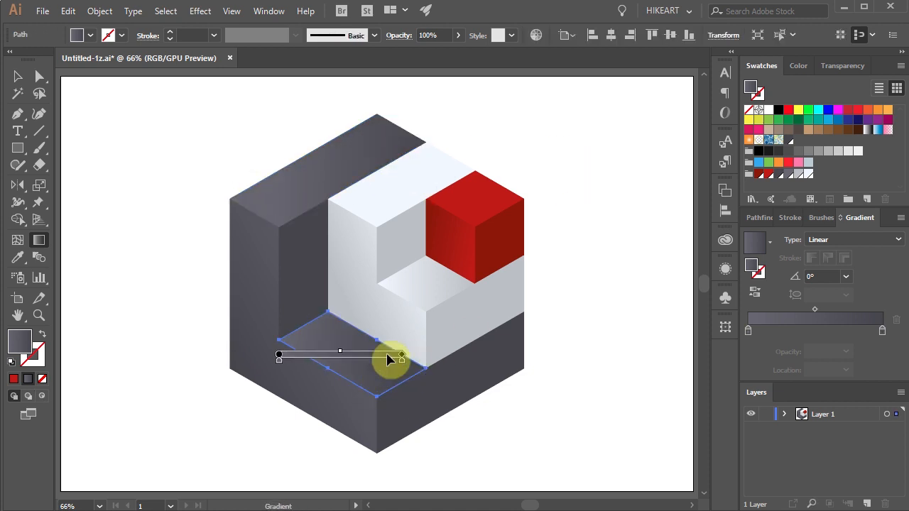
Deselect on empty canvas to view the horizontally redrawn floor gradient
click(642, 378)
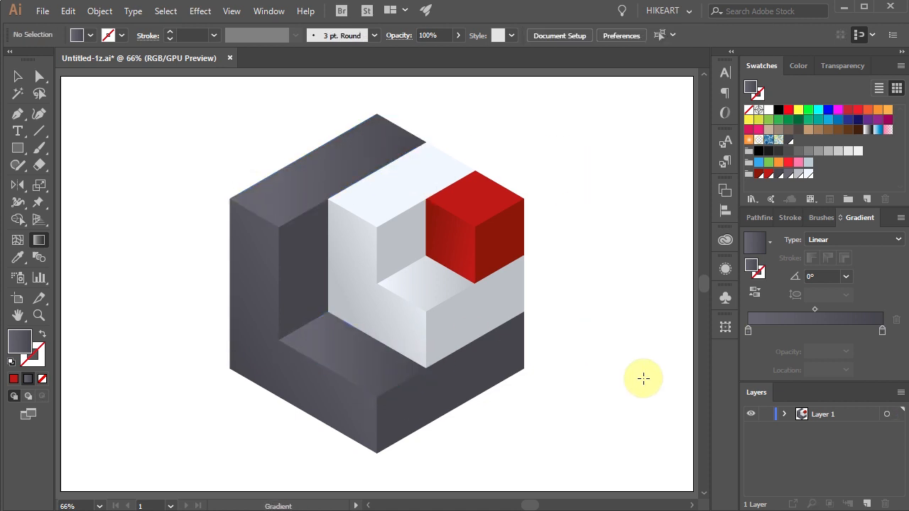